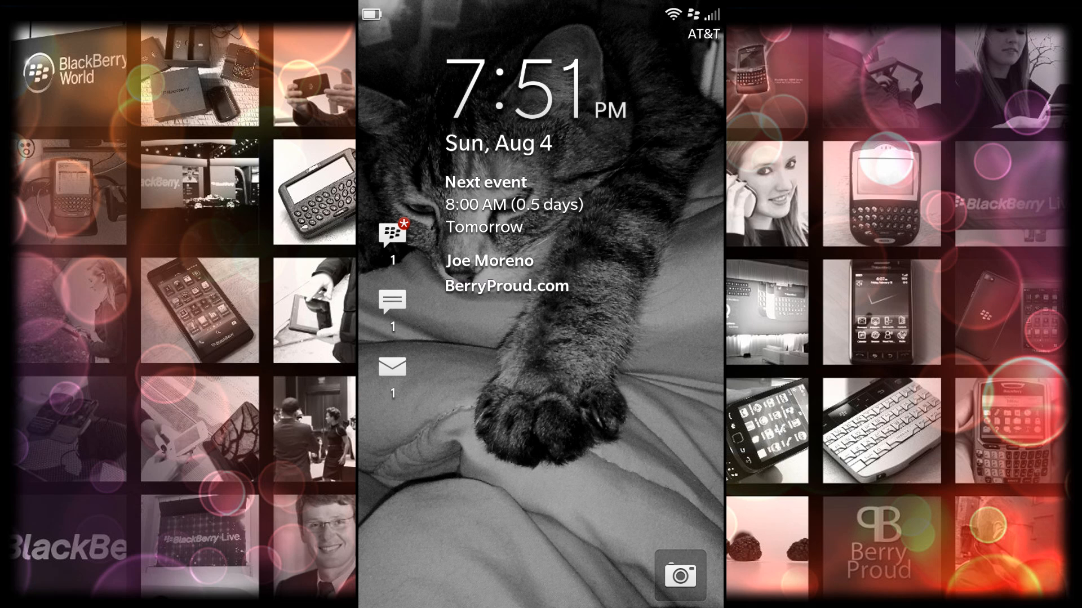
# Preview the waiting BBM message on the lock screen and bring up the password prompt.
pyautogui.click(392, 238)
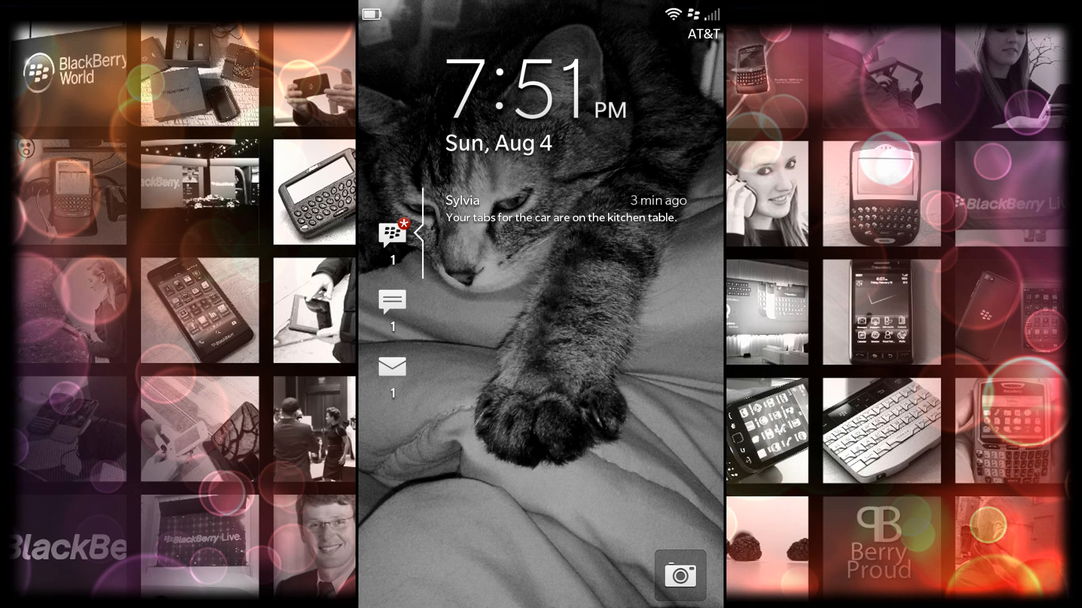
pyautogui.click(392, 300)
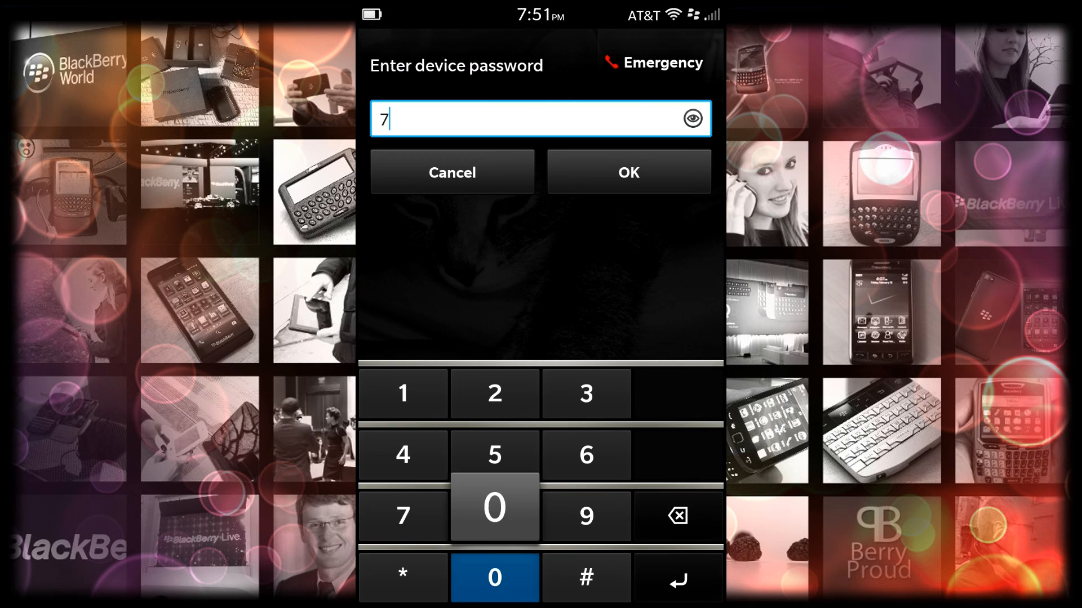
# Submit the device password to unlock to the app grid.
pyautogui.click(626, 171)
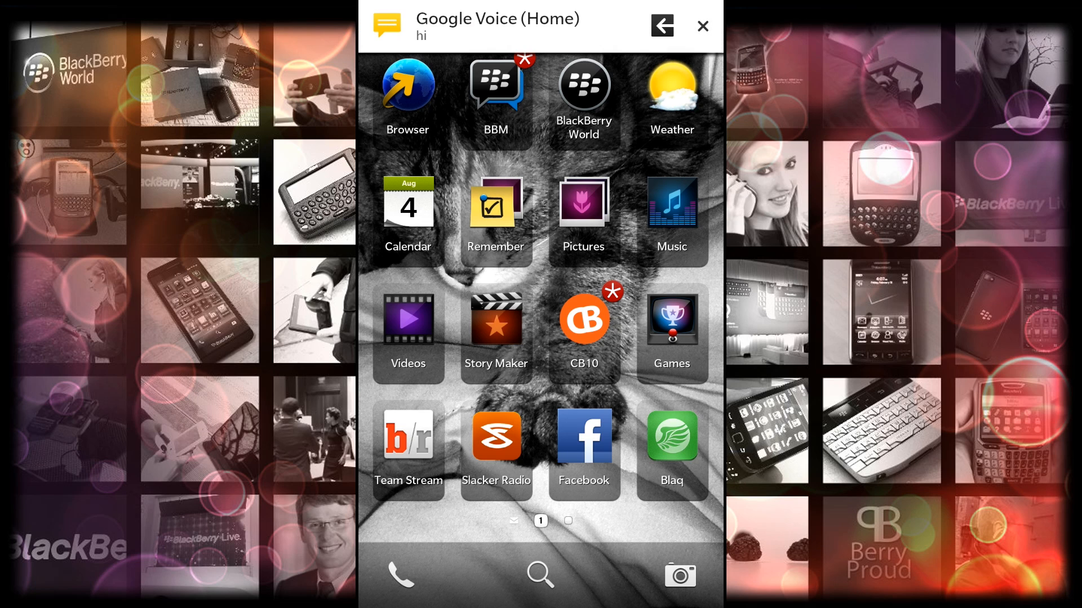
# Send a quick 'Hi' reply from the Google Voice notification banner.
pyautogui.click(660, 25)
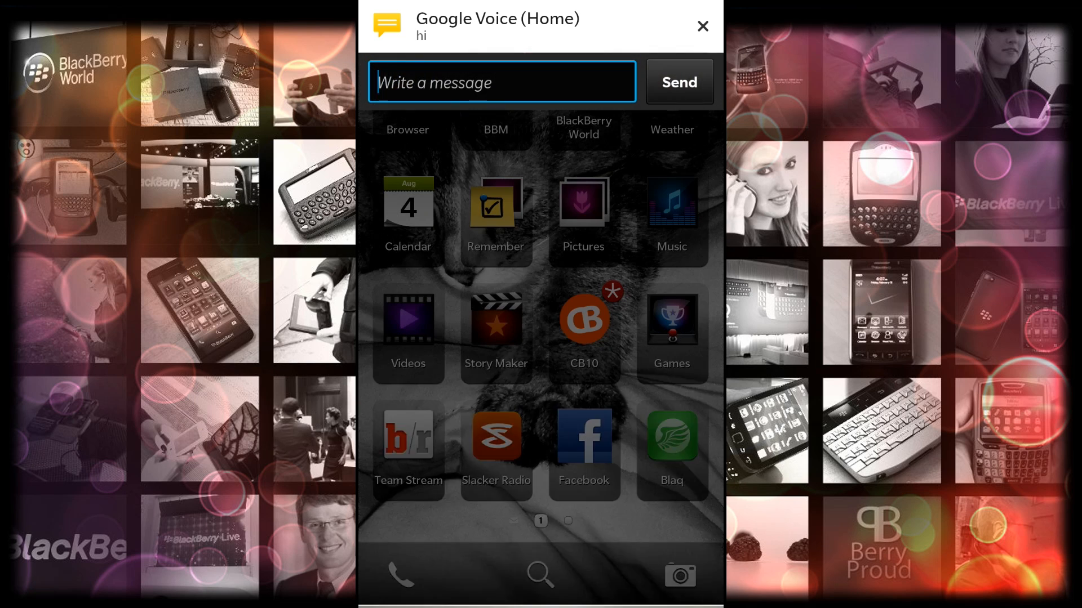
pyautogui.write('Hi')
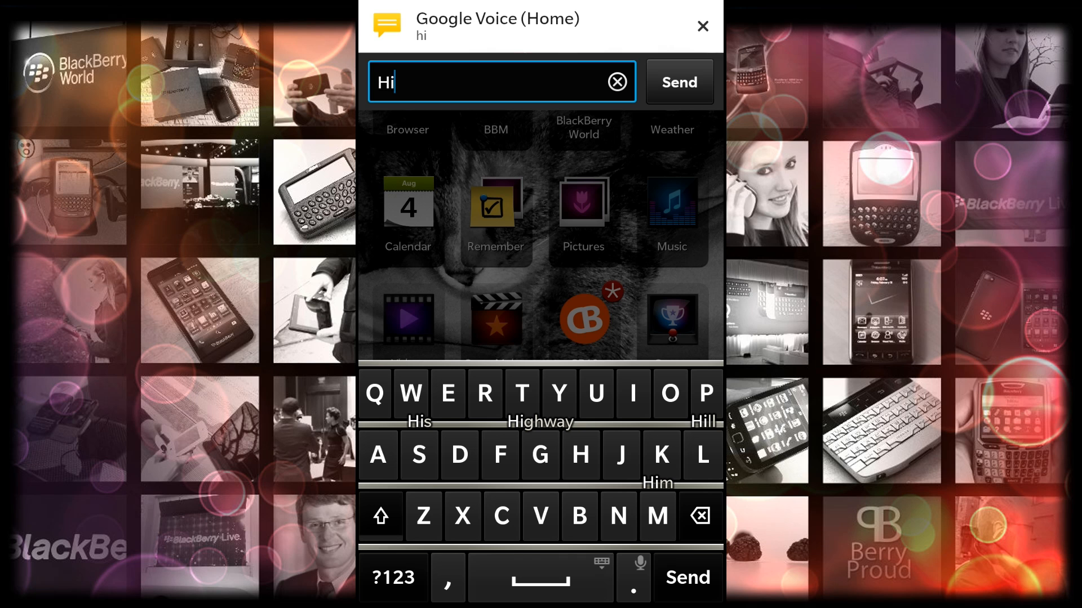
pyautogui.click(702, 27)
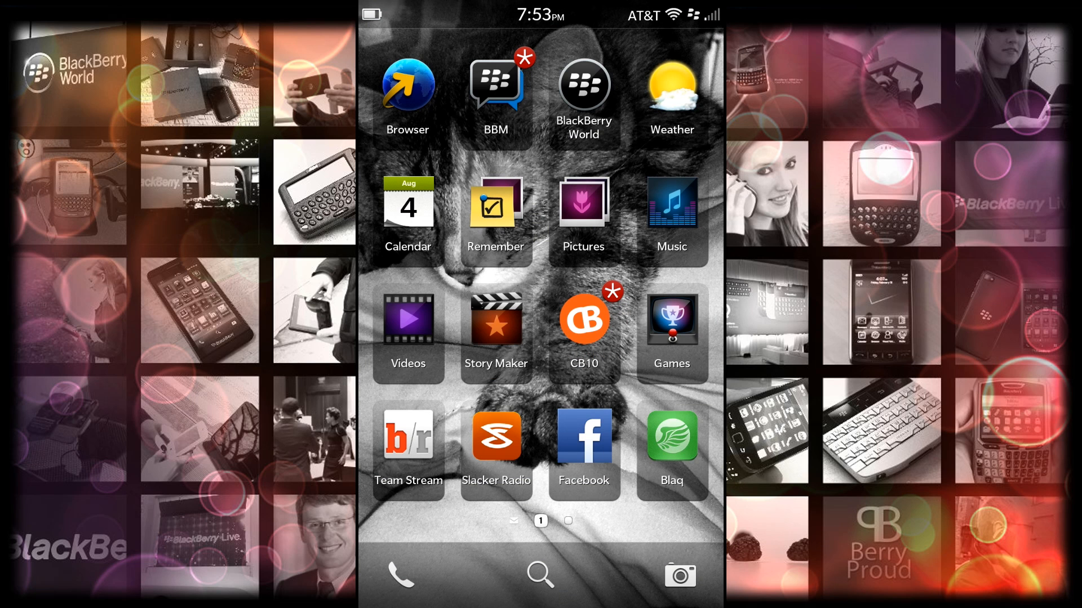
# Create a new Calendar event set to 9:00–10:00 AM on Monday, August 19, 2013.
pyautogui.click(407, 205)
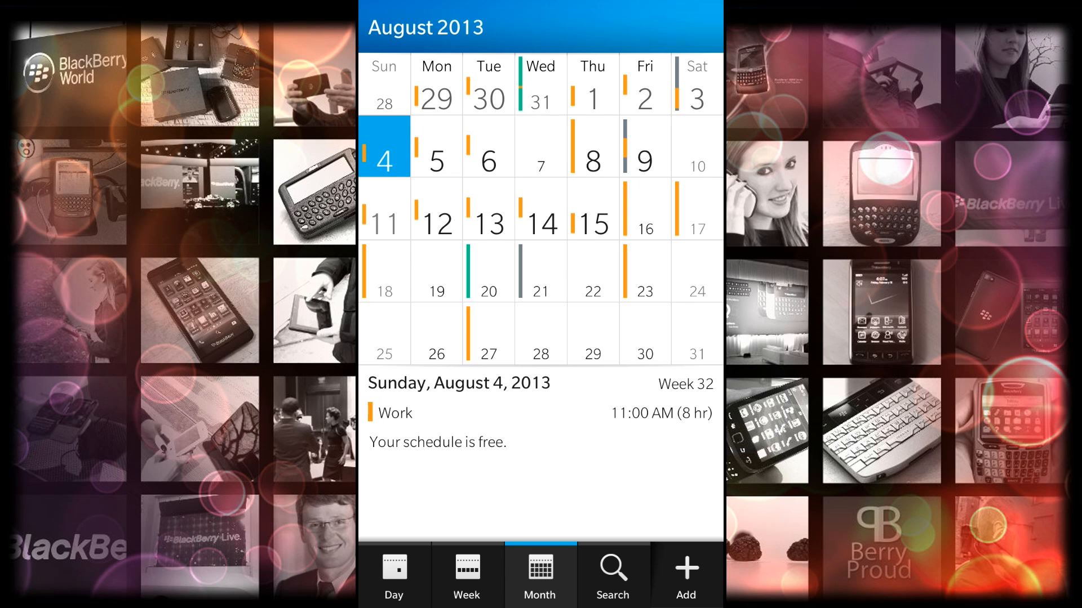
pyautogui.click(684, 574)
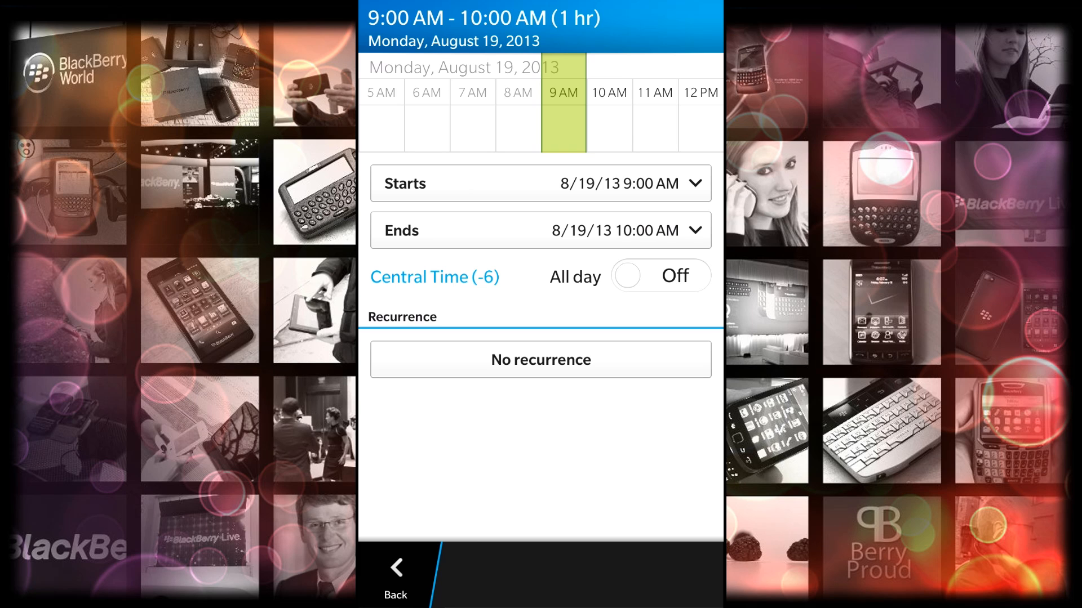
pyautogui.click(395, 567)
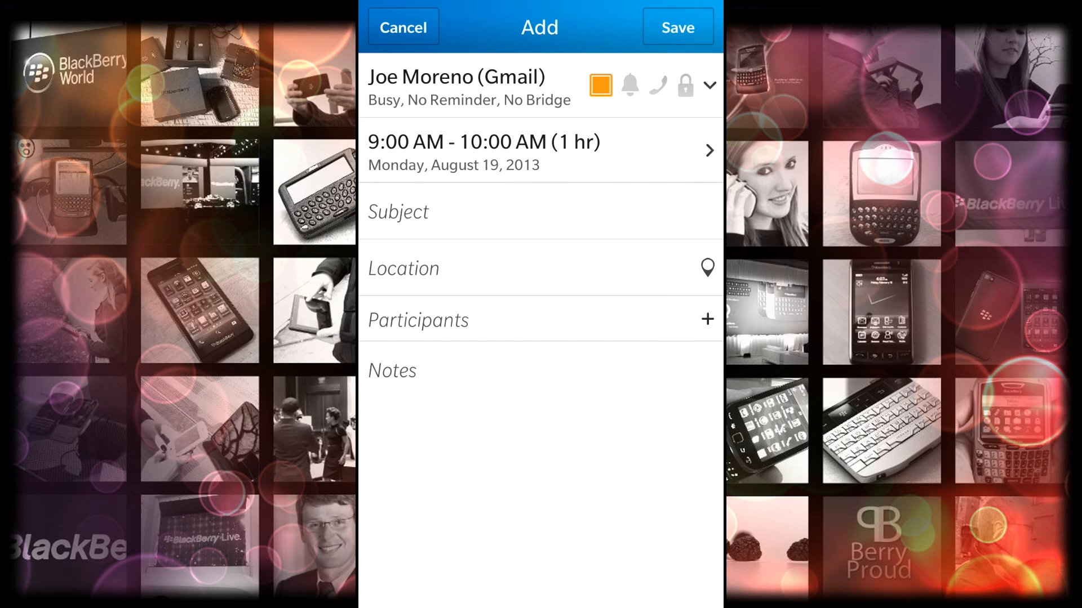